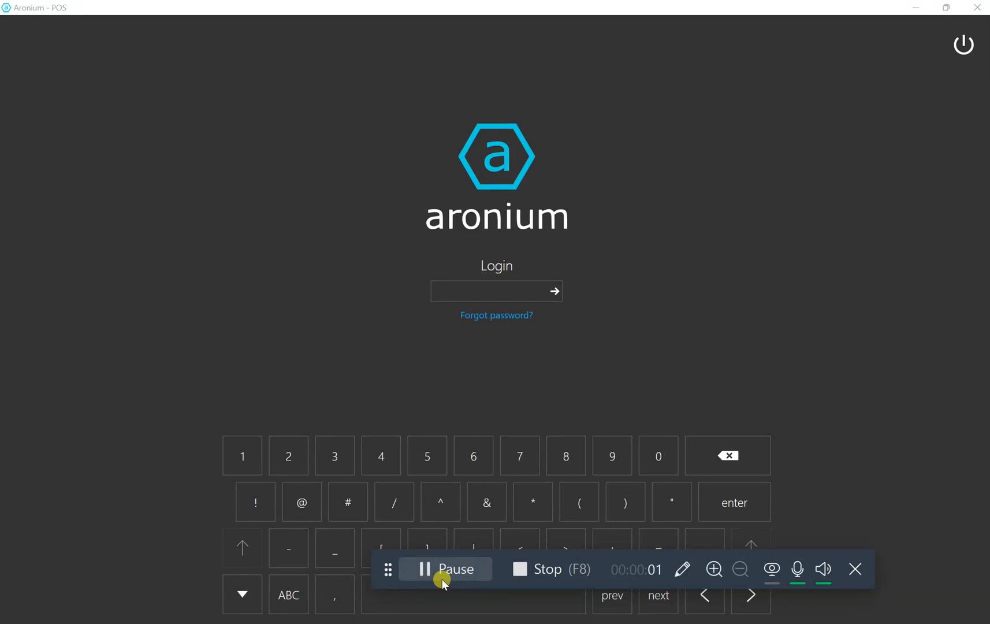
{"action": "mouse_move", "coordinate": [319, 423]}
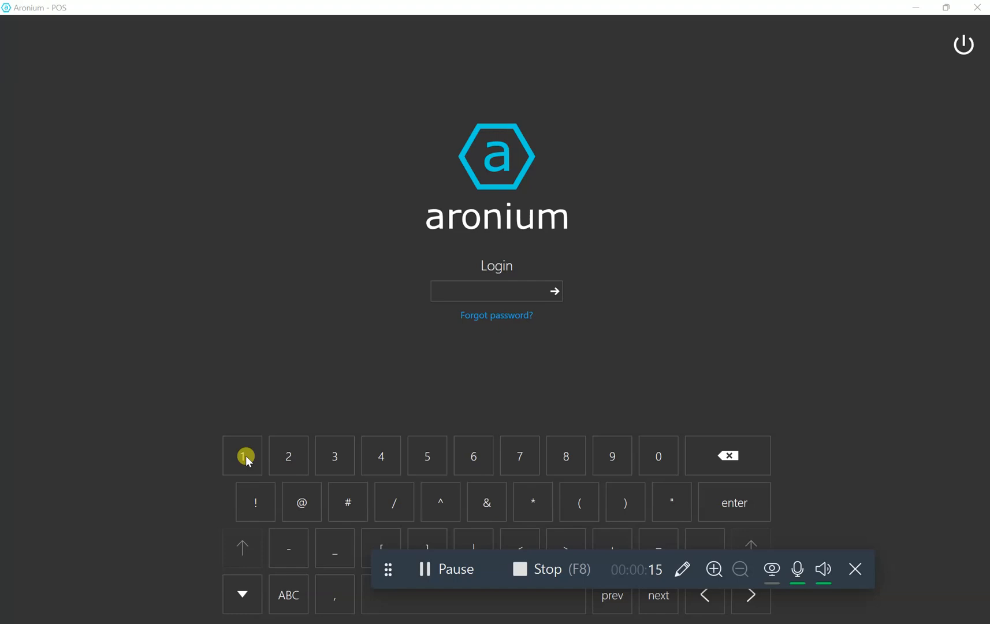
Step: Log in with the PIN on the keypad to reach the sales screen
{"action": "left_click", "coordinate": [287, 455]}
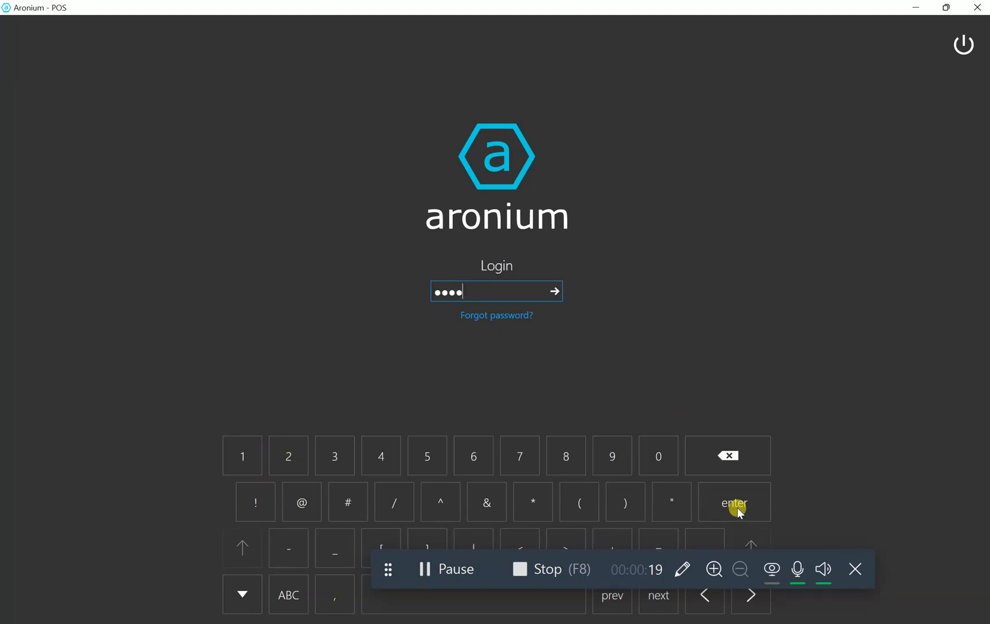
{"action": "left_click", "coordinate": [733, 504]}
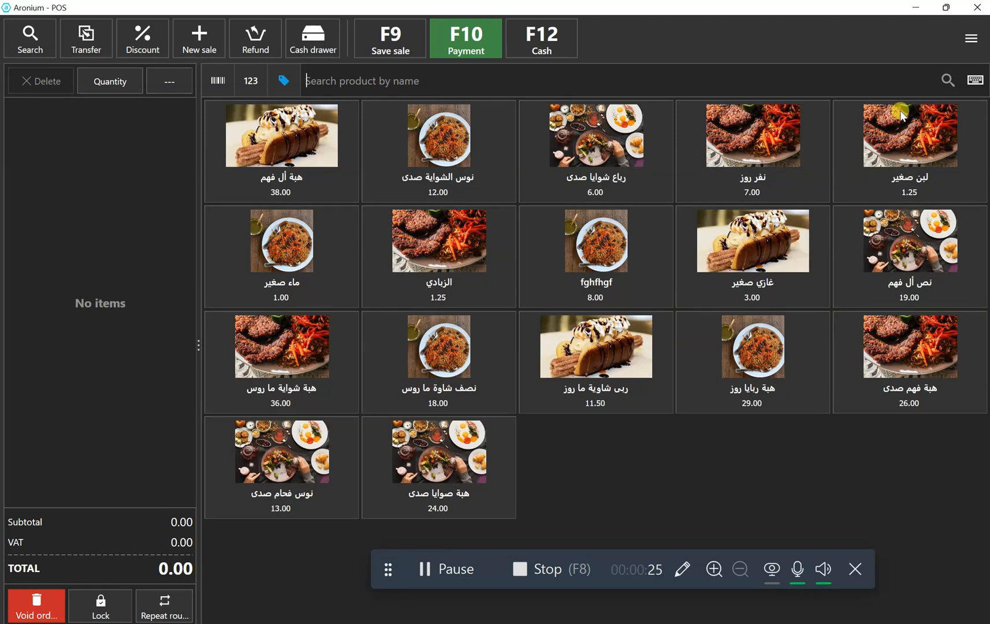
Step: Go from the sales screen to the Management dashboard via the options panel
{"action": "left_click", "coordinate": [971, 38]}
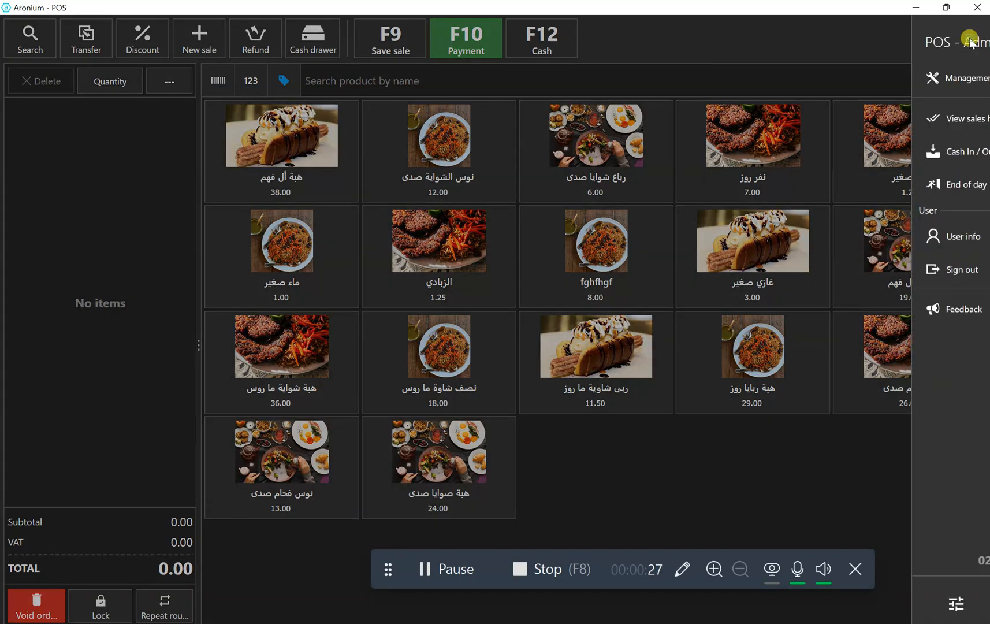
{"action": "left_click", "coordinate": [968, 43]}
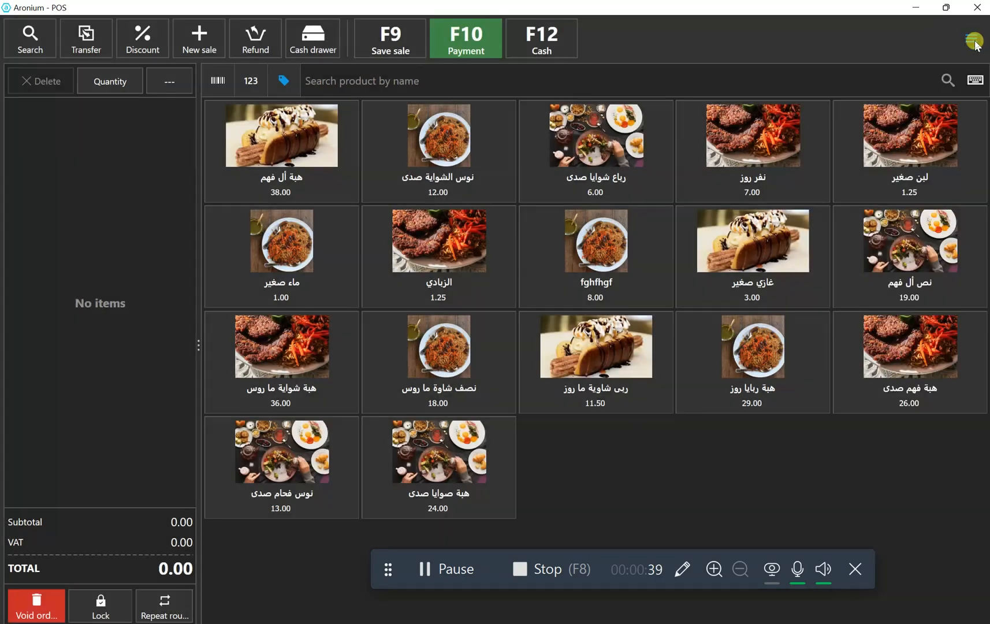
{"action": "left_click", "coordinate": [973, 39]}
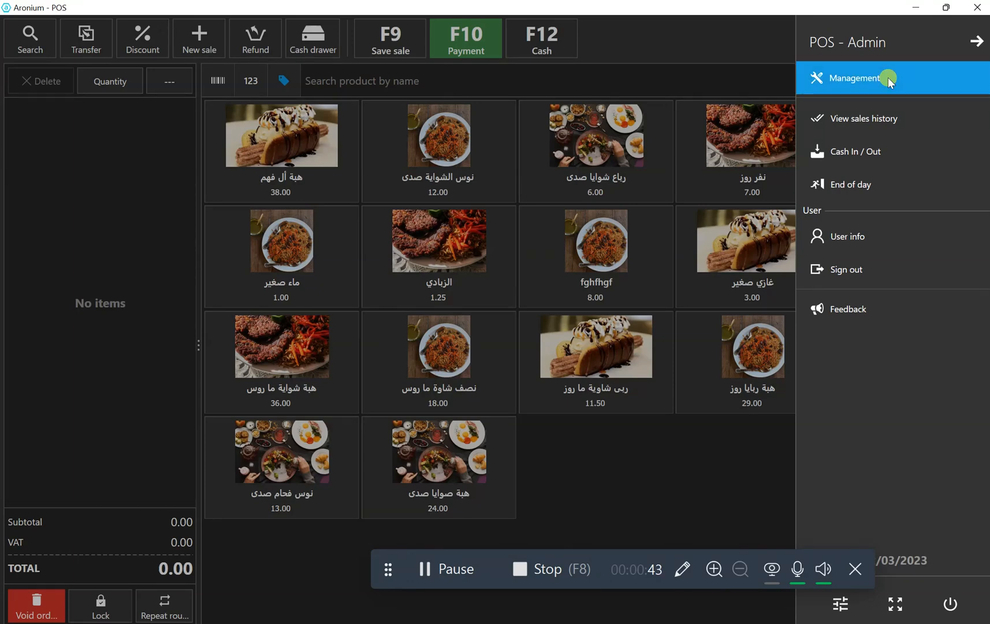
{"action": "left_click", "coordinate": [853, 77]}
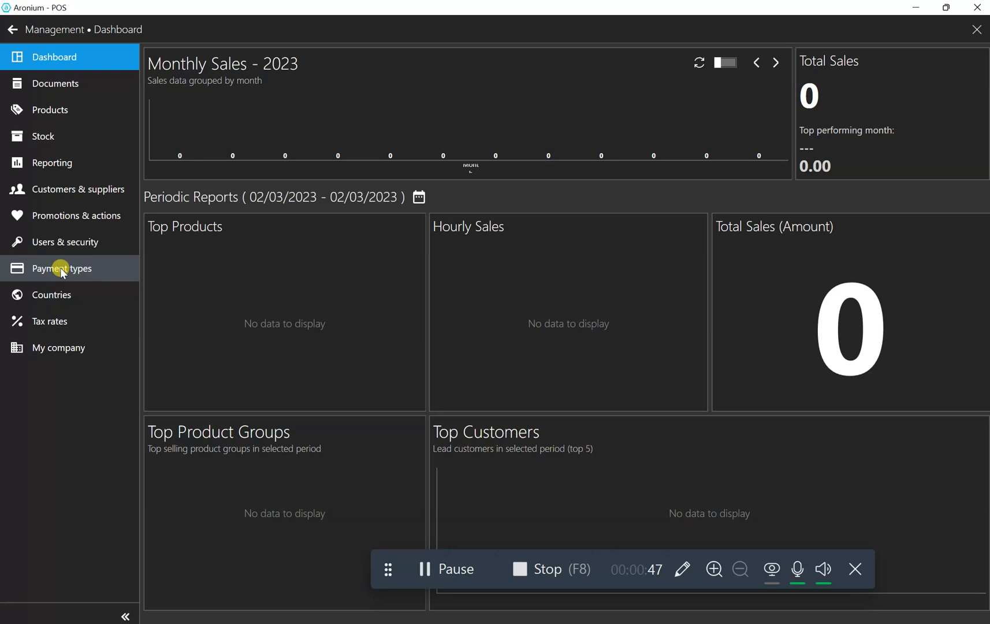
Step: Delete the existing Due and Advance payment types from the Payment types list
{"action": "left_click", "coordinate": [63, 268]}
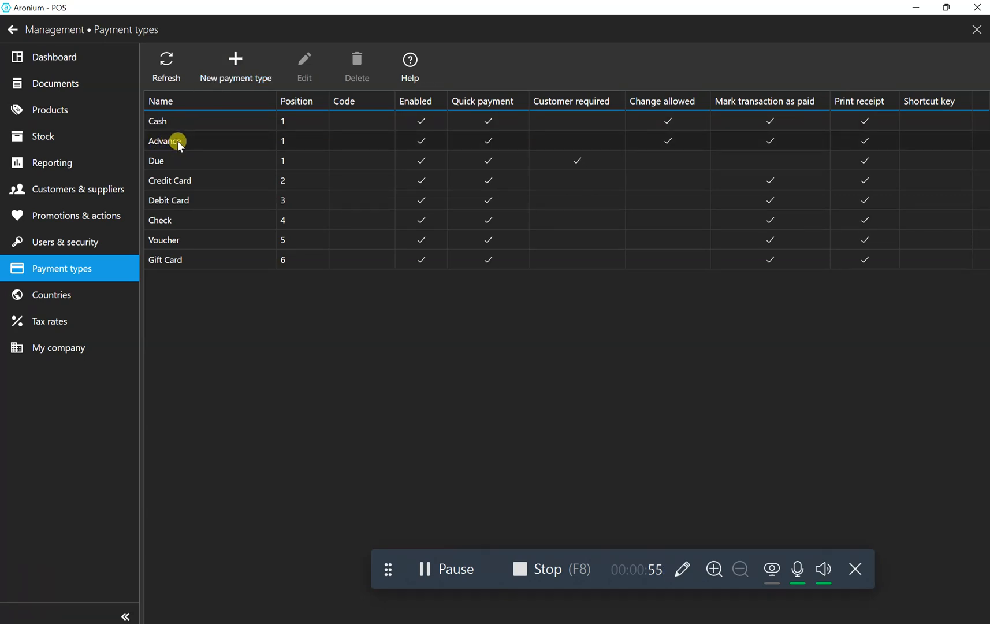
{"action": "left_click", "coordinate": [184, 160]}
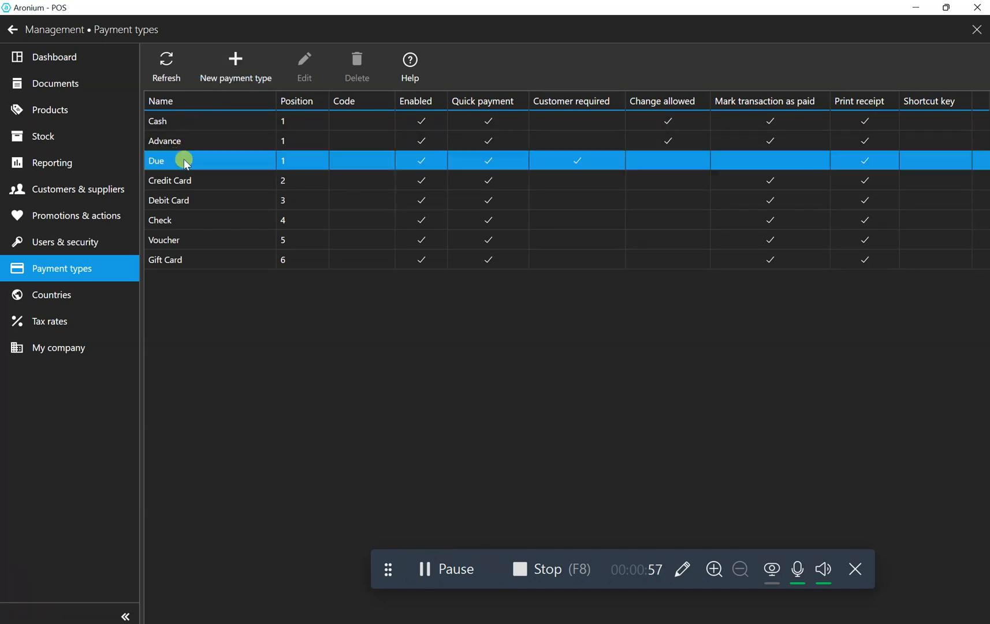
{"action": "left_click", "coordinate": [356, 66]}
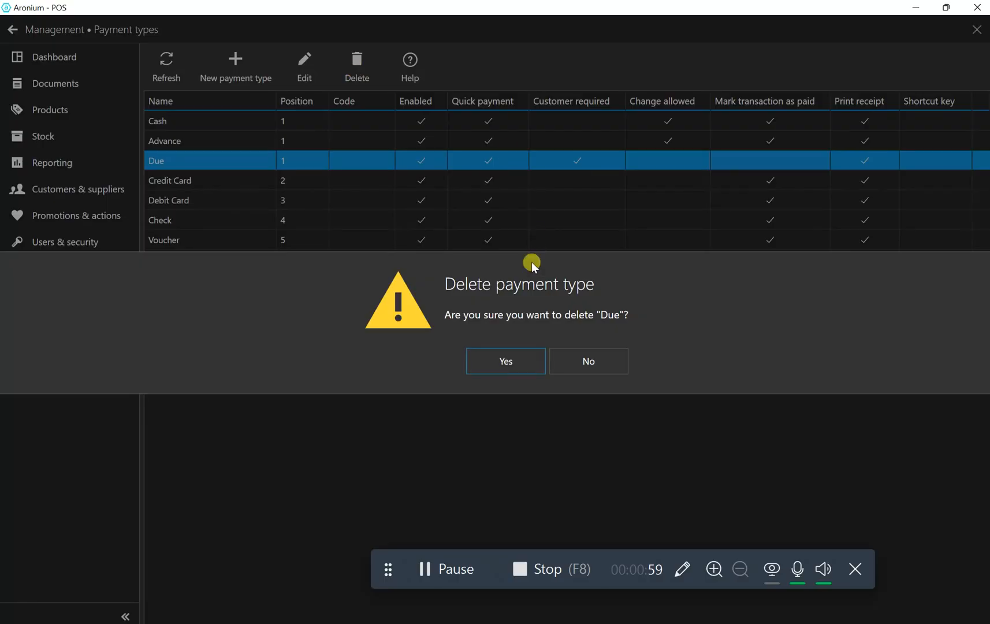
{"action": "left_click", "coordinate": [505, 361]}
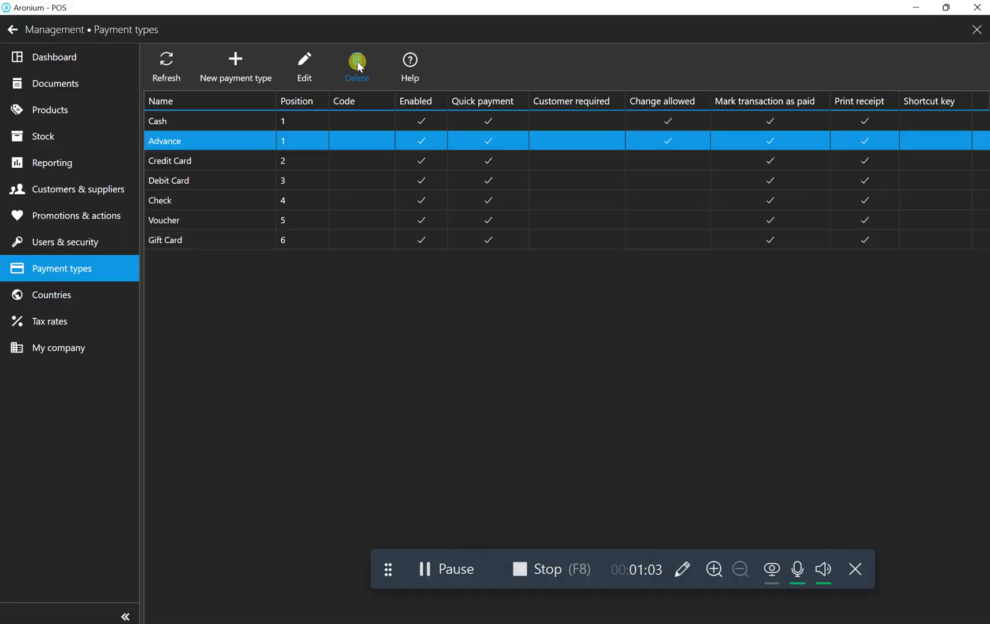
{"action": "left_click", "coordinate": [355, 63]}
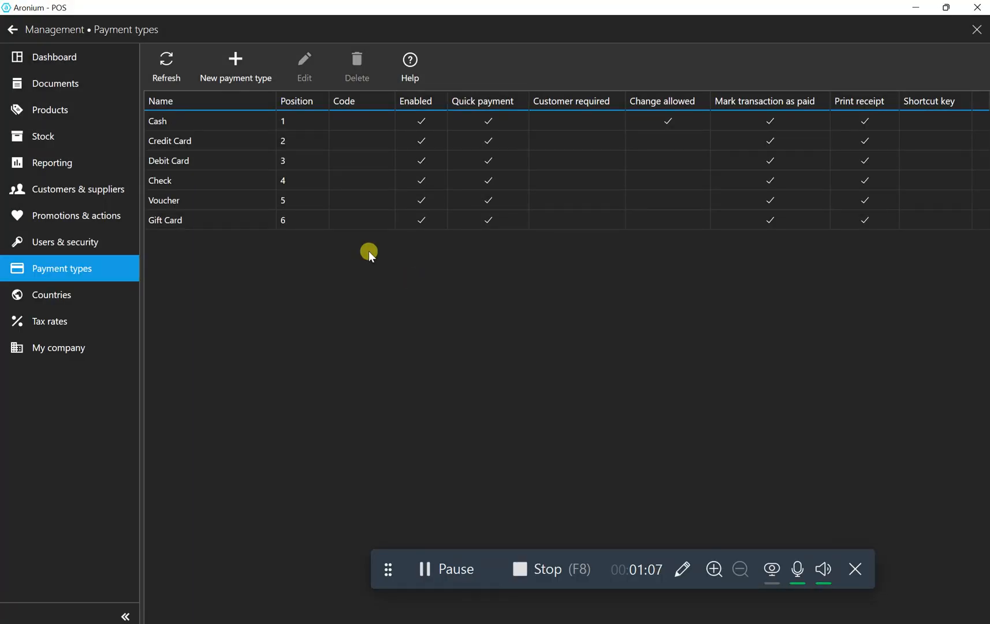
{"action": "mouse_move", "coordinate": [302, 192]}
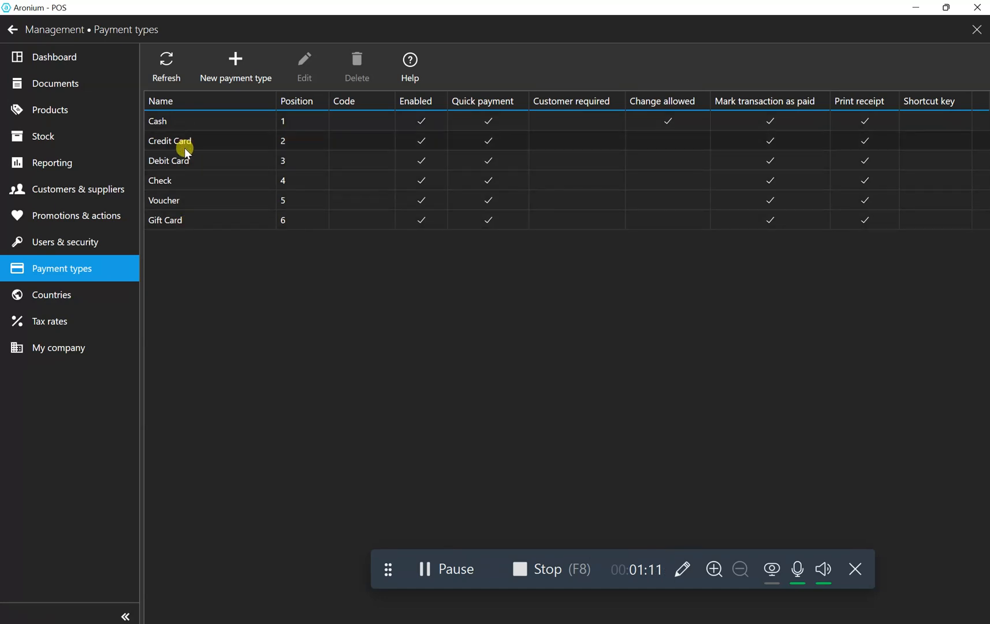
{"action": "mouse_move", "coordinate": [187, 220]}
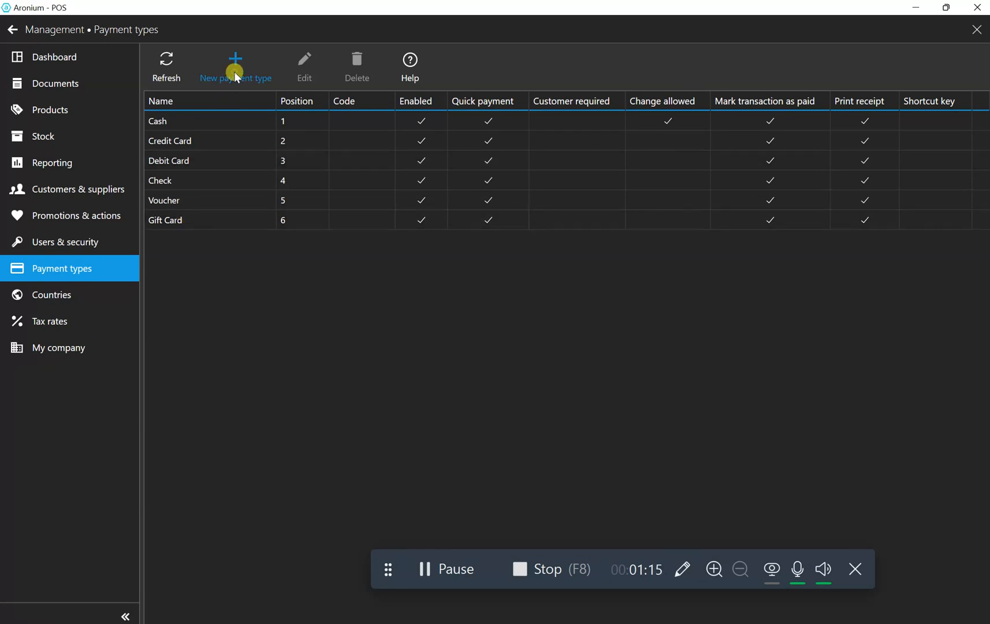
Step: Create a payment type named Advance with Customer required on and save it
{"action": "left_click", "coordinate": [235, 66]}
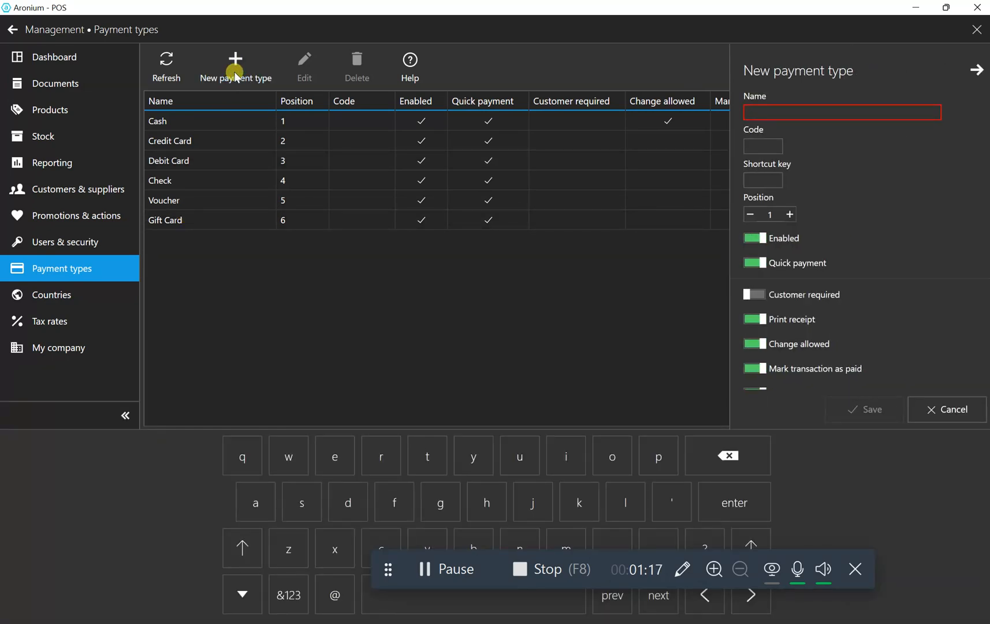
{"action": "type", "text": "Advance"}
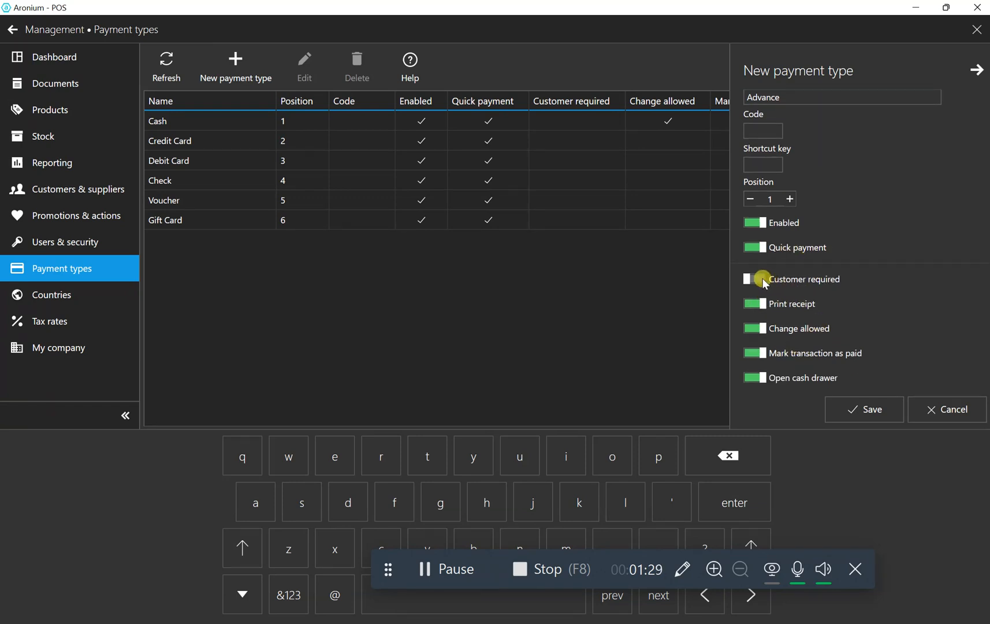
{"action": "left_click", "coordinate": [755, 280]}
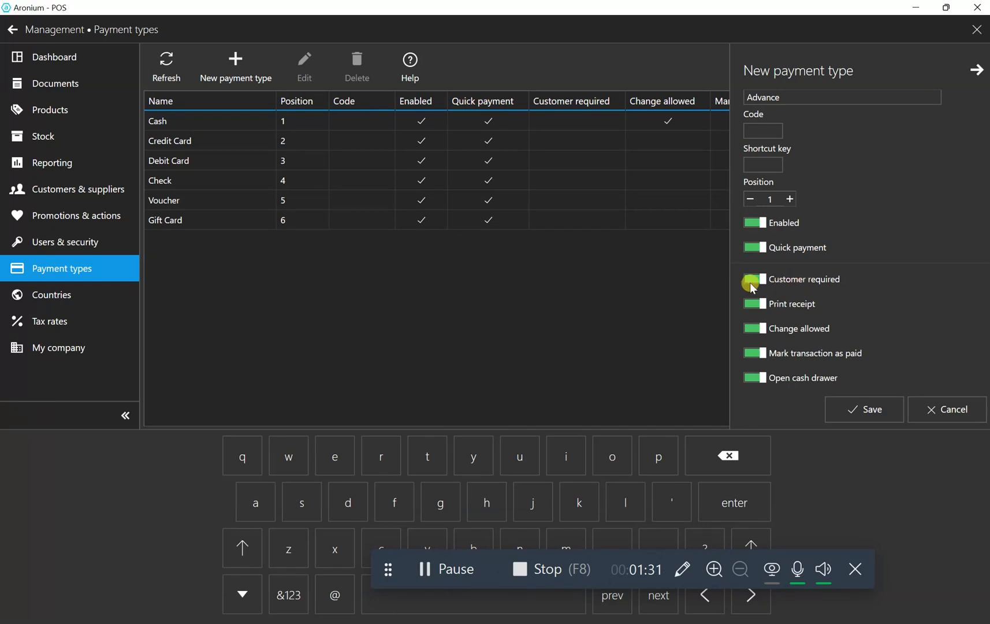
{"action": "left_click", "coordinate": [757, 279]}
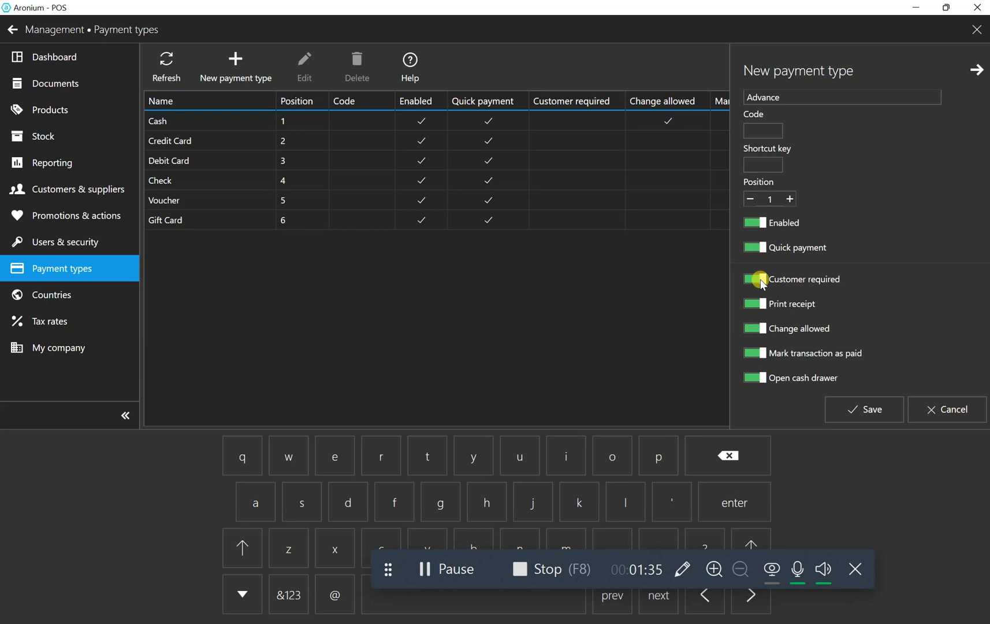
{"action": "left_click", "coordinate": [755, 280]}
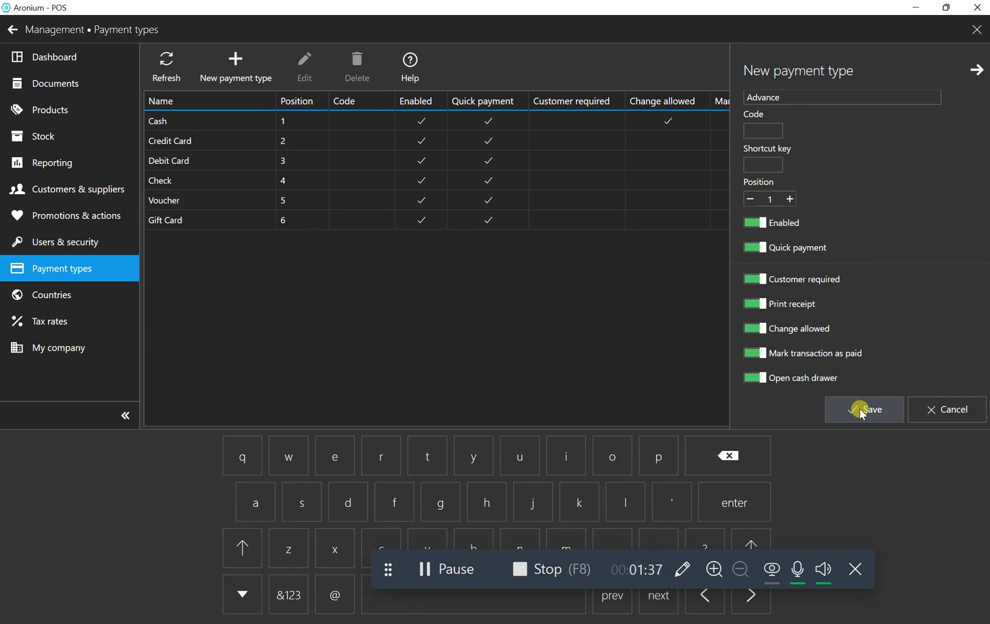
{"action": "left_click", "coordinate": [863, 409]}
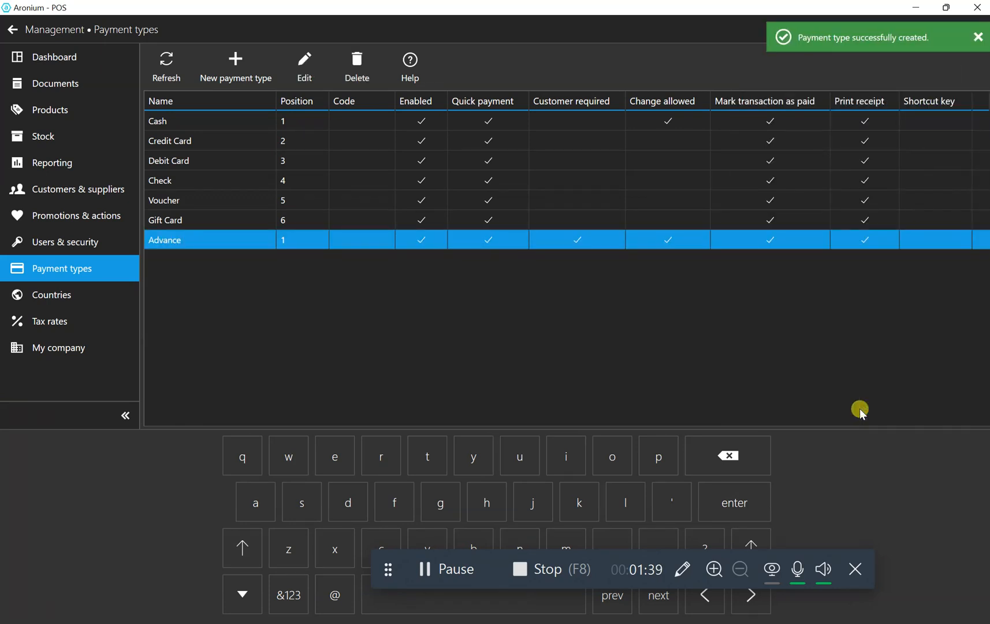
{"action": "mouse_move", "coordinate": [235, 63]}
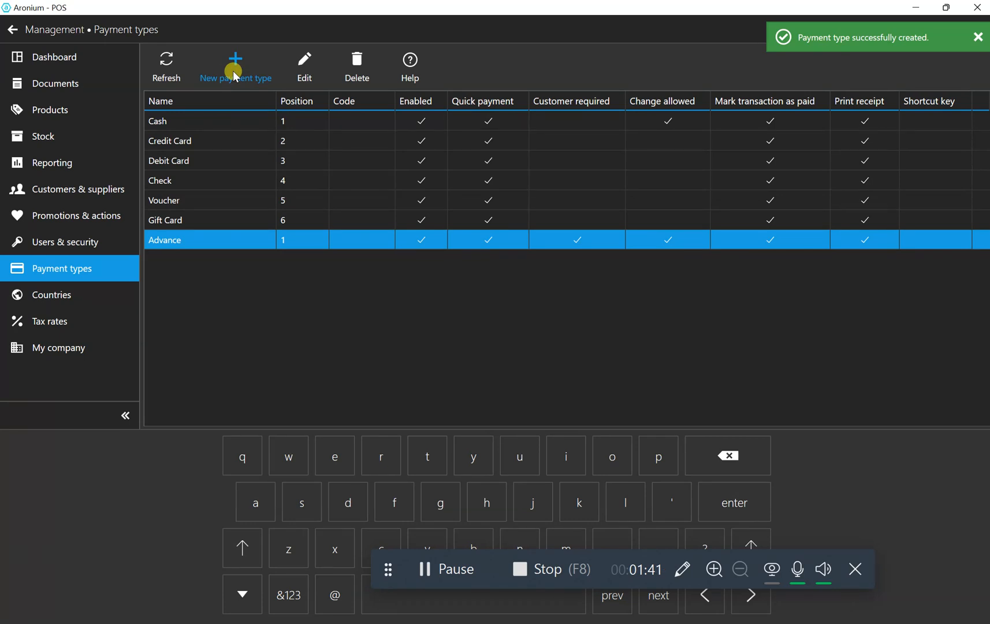
Step: Create payment type Due with Customer required on, Change allowed and Mark as paid off, and save
{"action": "left_click", "coordinate": [235, 67]}
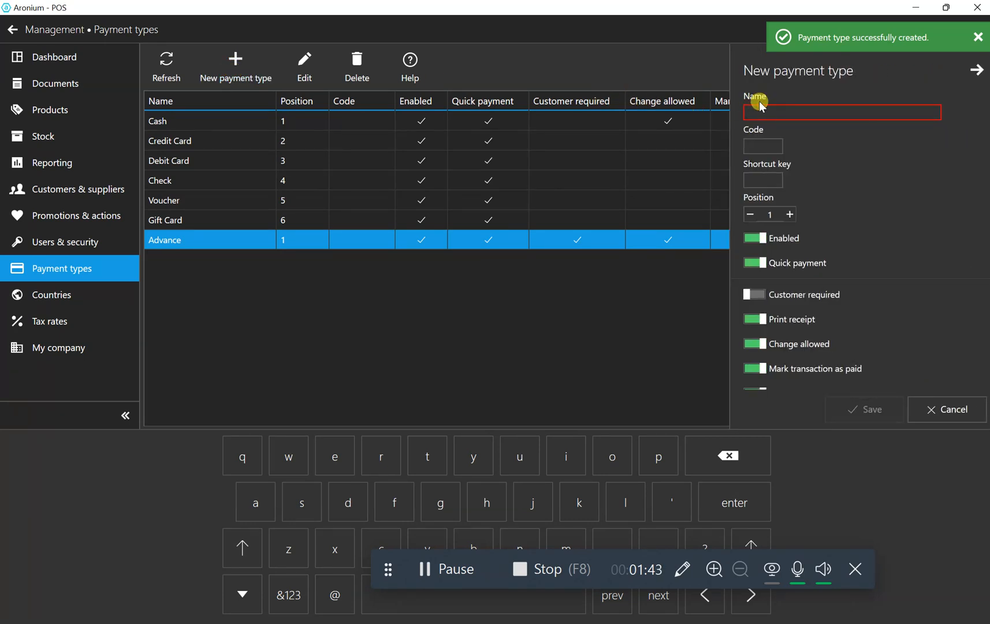
{"action": "type", "text": "Due"}
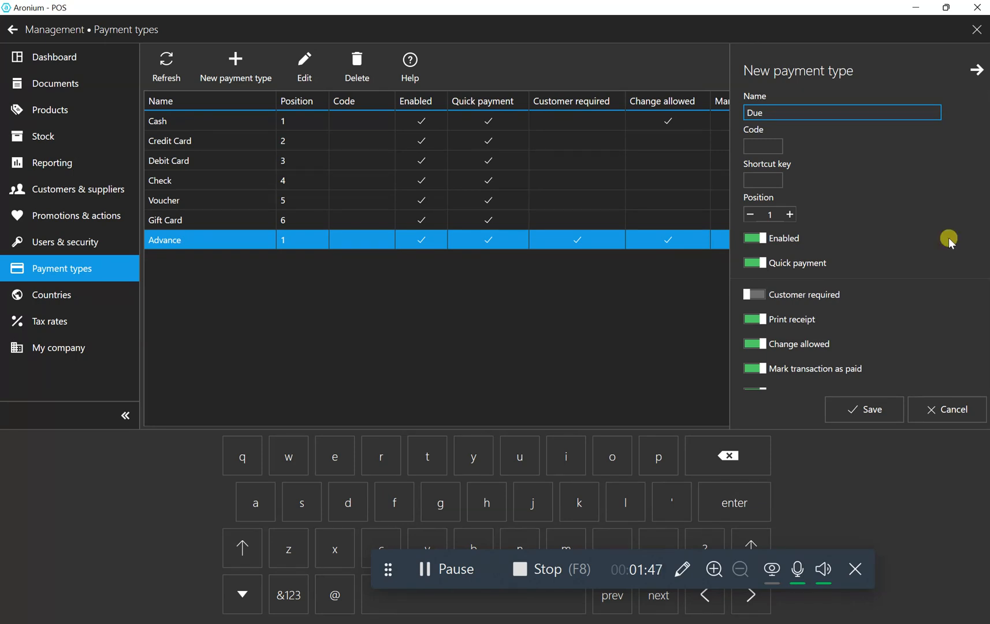
{"action": "left_click", "coordinate": [769, 294]}
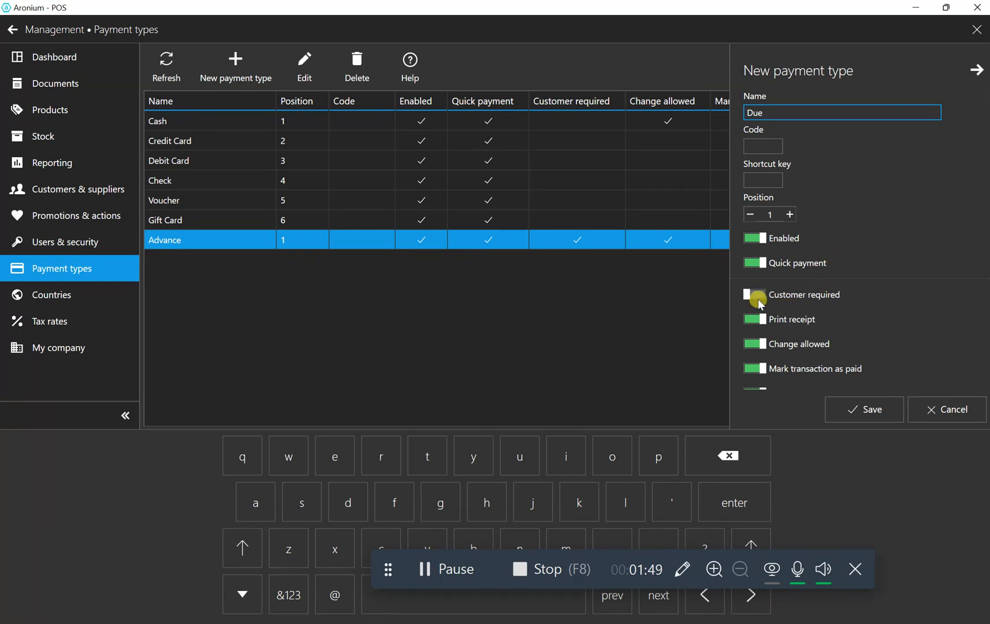
{"action": "left_click", "coordinate": [756, 295]}
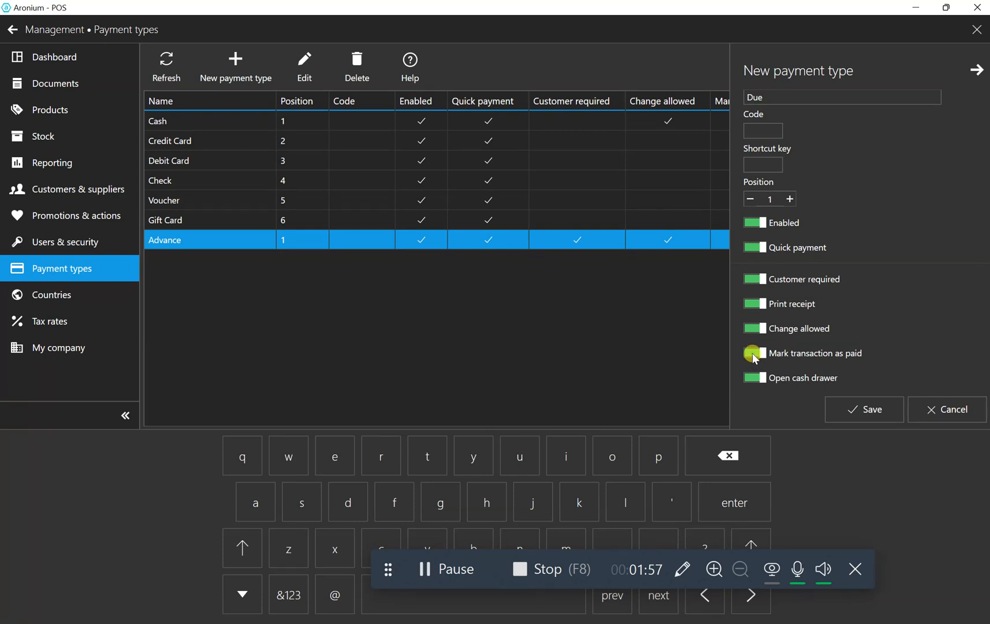
{"action": "left_click", "coordinate": [760, 328]}
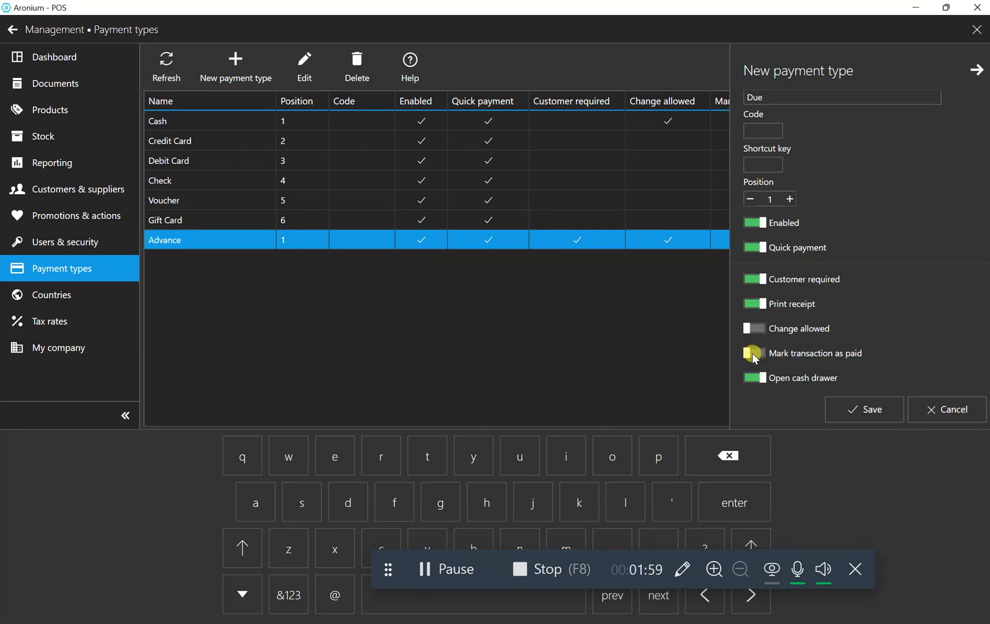
{"action": "left_click", "coordinate": [755, 352]}
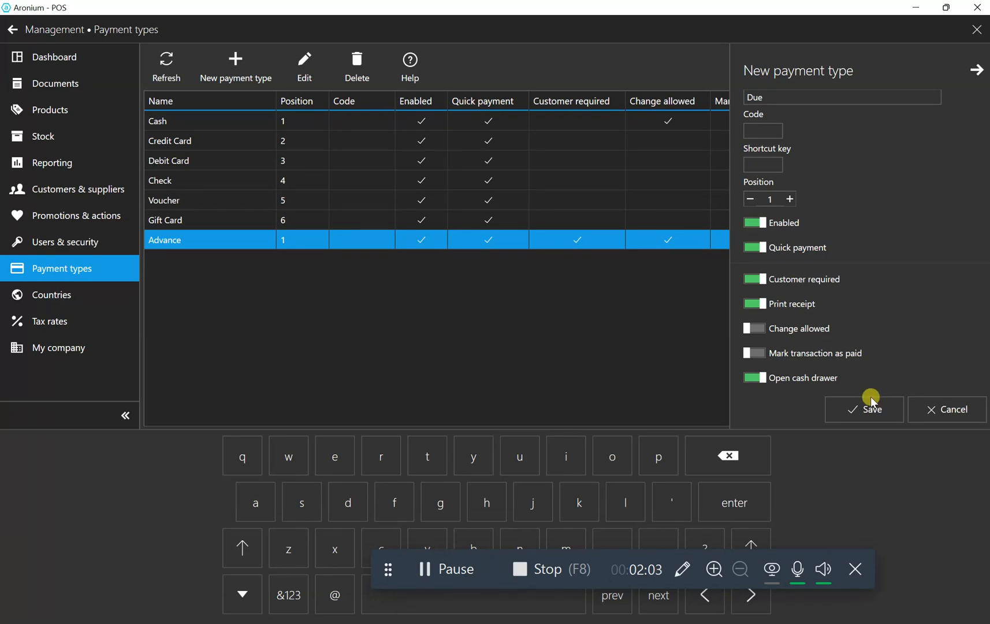
{"action": "left_click", "coordinate": [865, 409]}
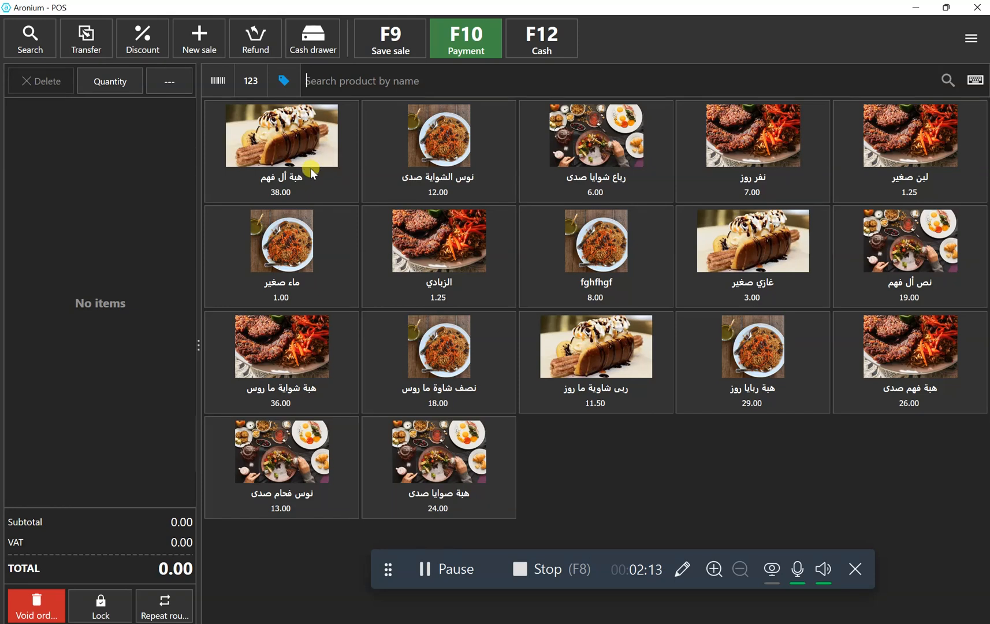
Step: Add the 38.00 product to a new order
{"action": "left_click", "coordinate": [281, 136]}
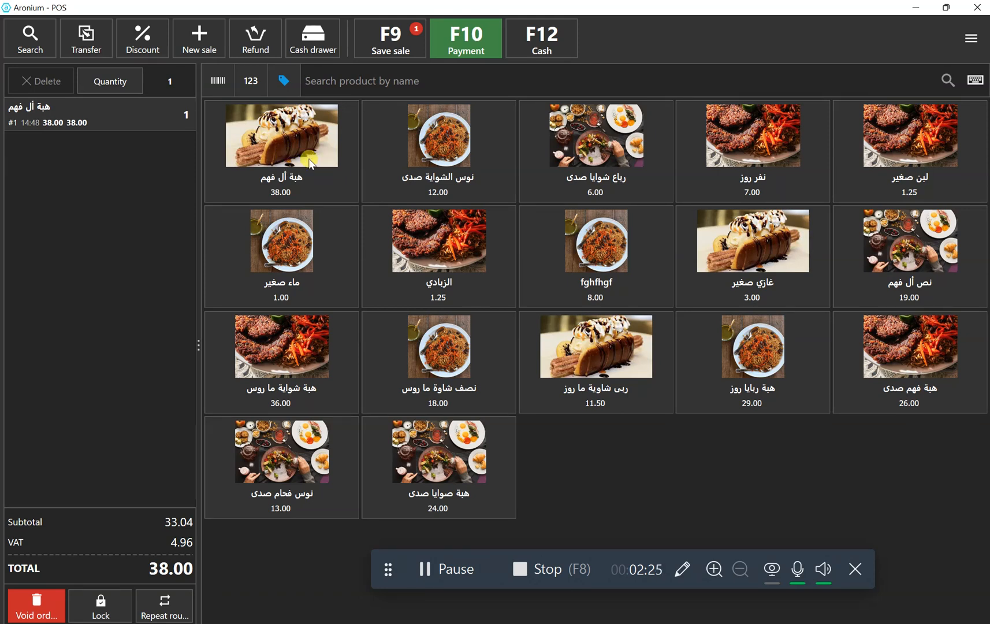
{"action": "mouse_move", "coordinate": [467, 50]}
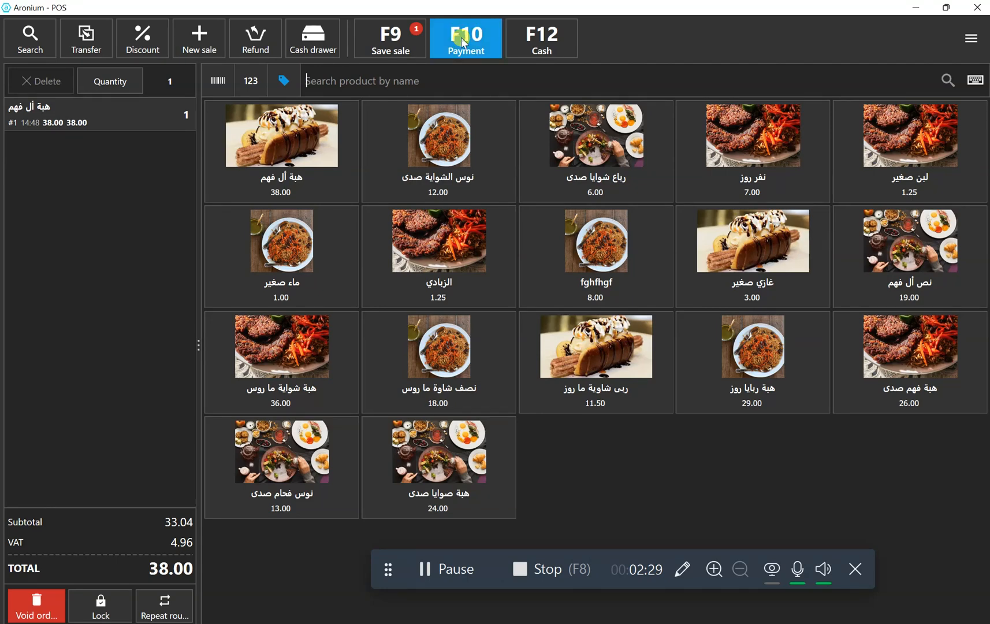
Step: Go to payment, choose split payments and enter an Advance portion of 10.00
{"action": "left_click", "coordinate": [466, 38]}
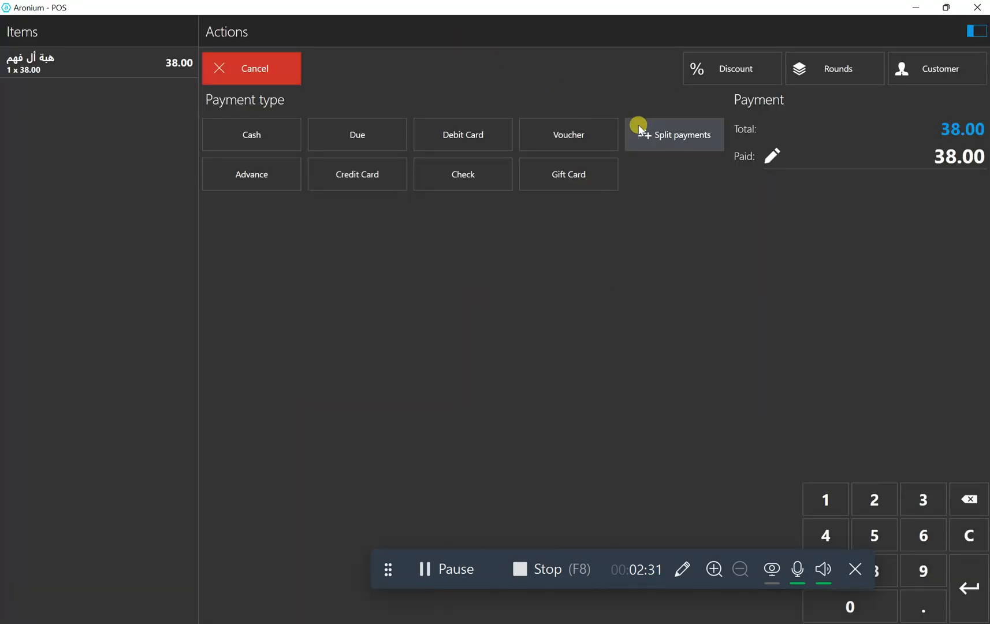
{"action": "left_click", "coordinate": [673, 134]}
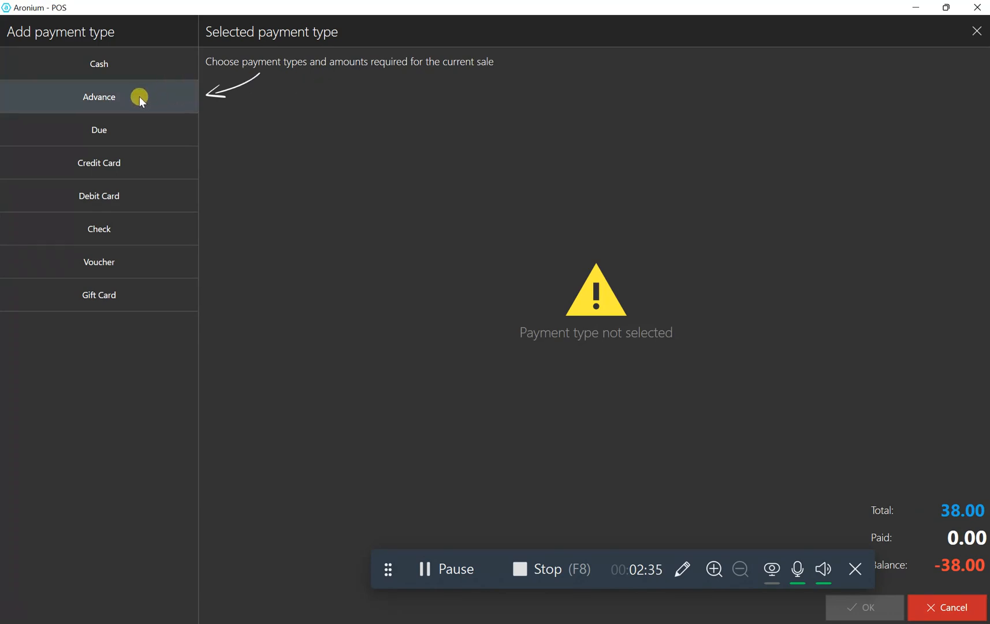
{"action": "left_click", "coordinate": [99, 97]}
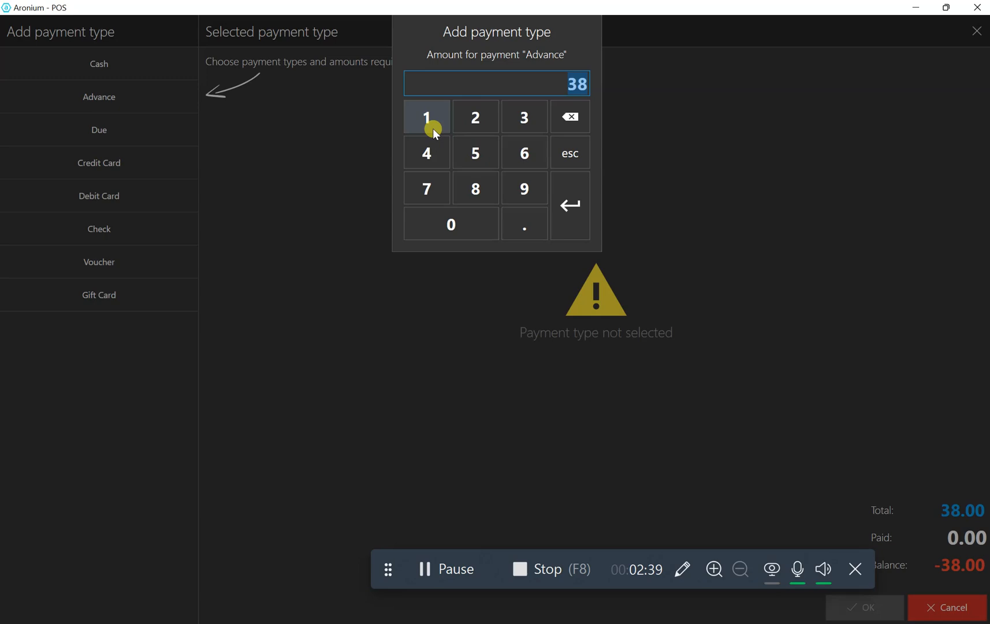
{"action": "left_click", "coordinate": [426, 117]}
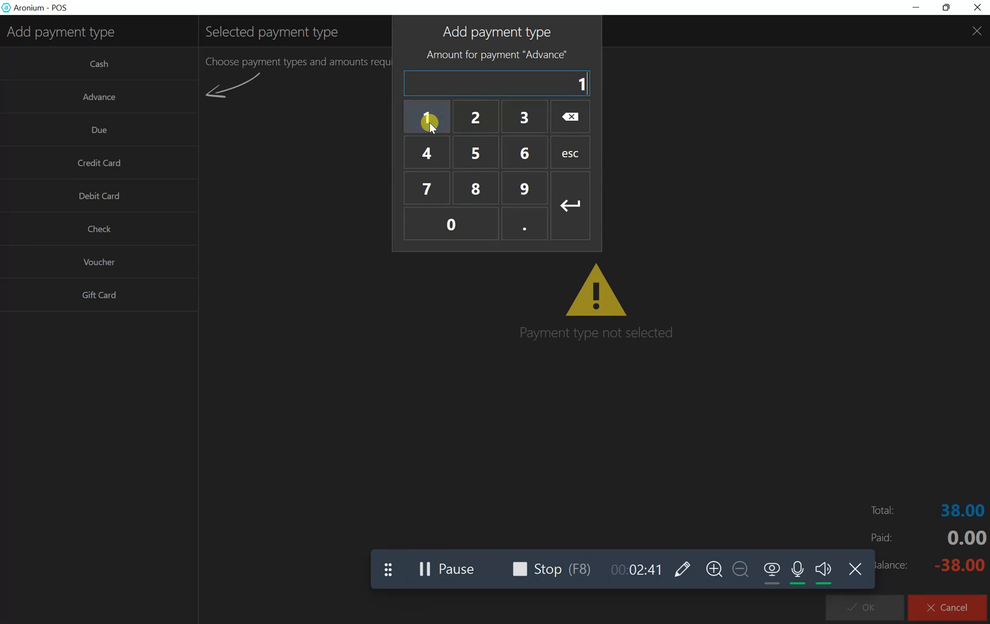
{"action": "left_click", "coordinate": [451, 224]}
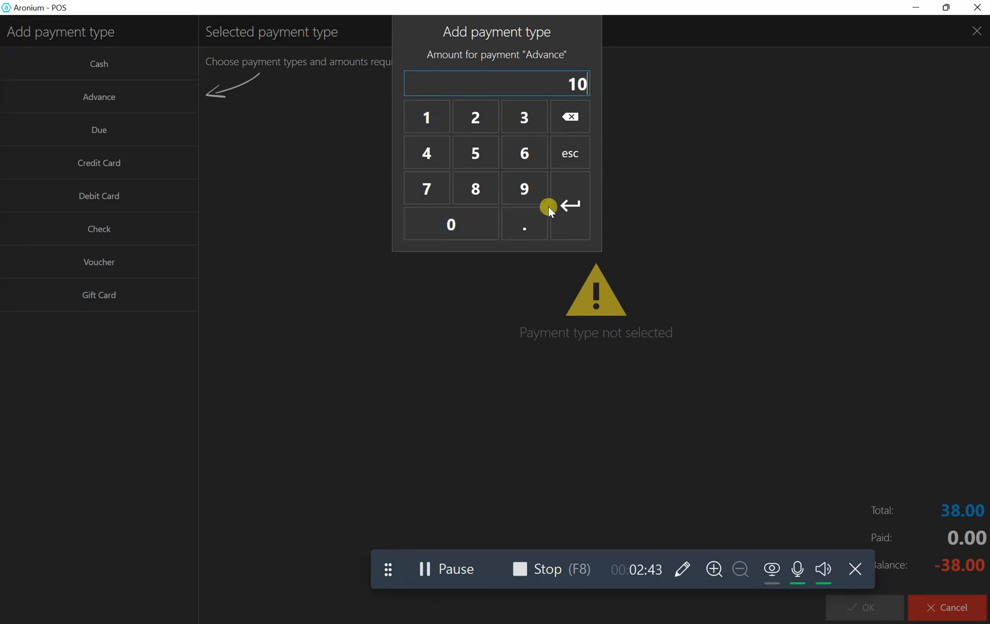
{"action": "left_click", "coordinate": [568, 206]}
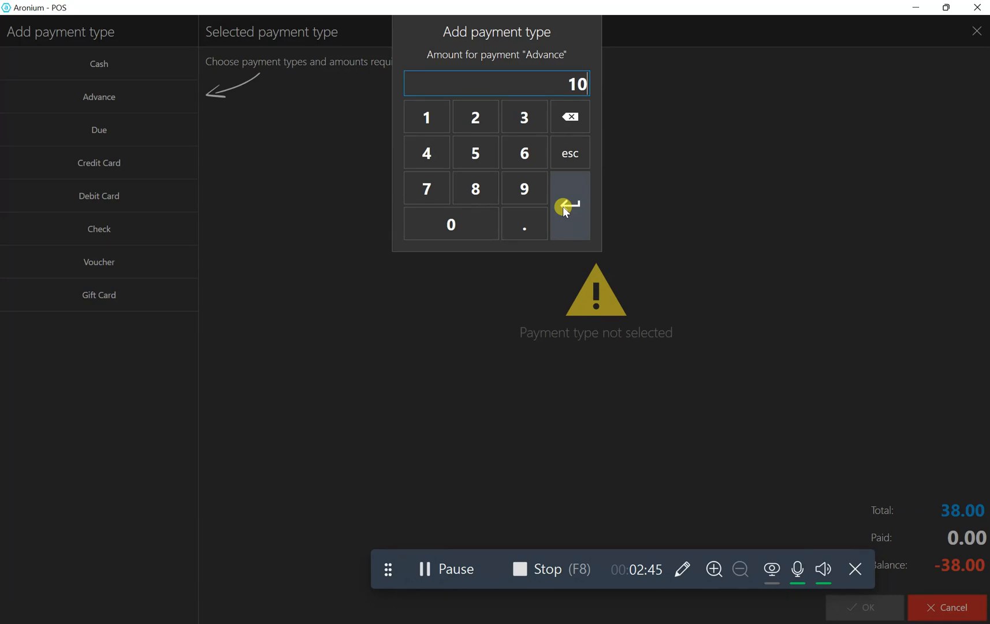
{"action": "left_click", "coordinate": [569, 206]}
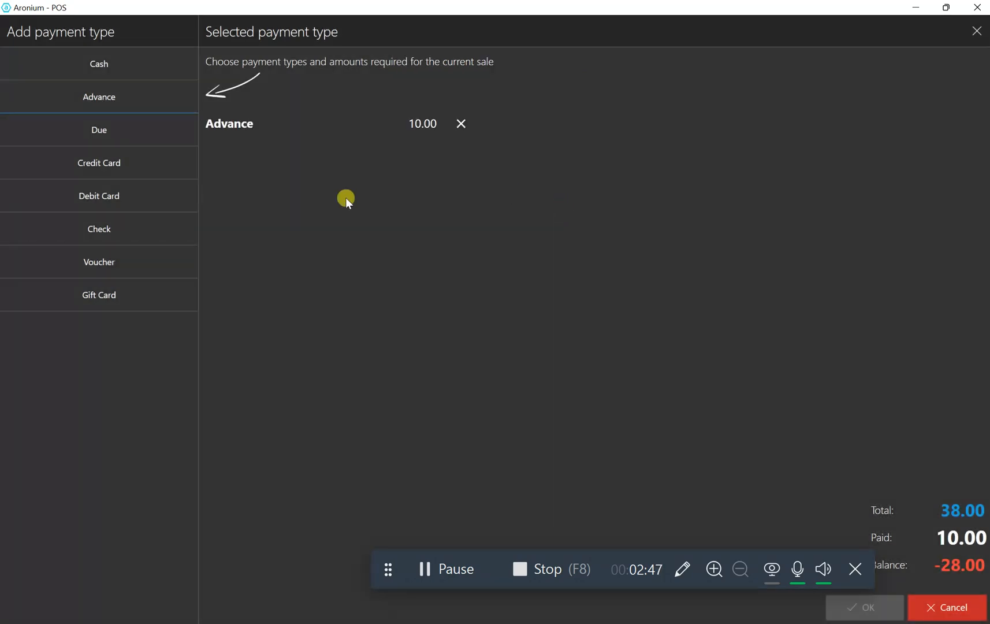
Step: Add the remaining 28.00 as Due and confirm the split, raising the customer-required warning
{"action": "left_click", "coordinate": [99, 129]}
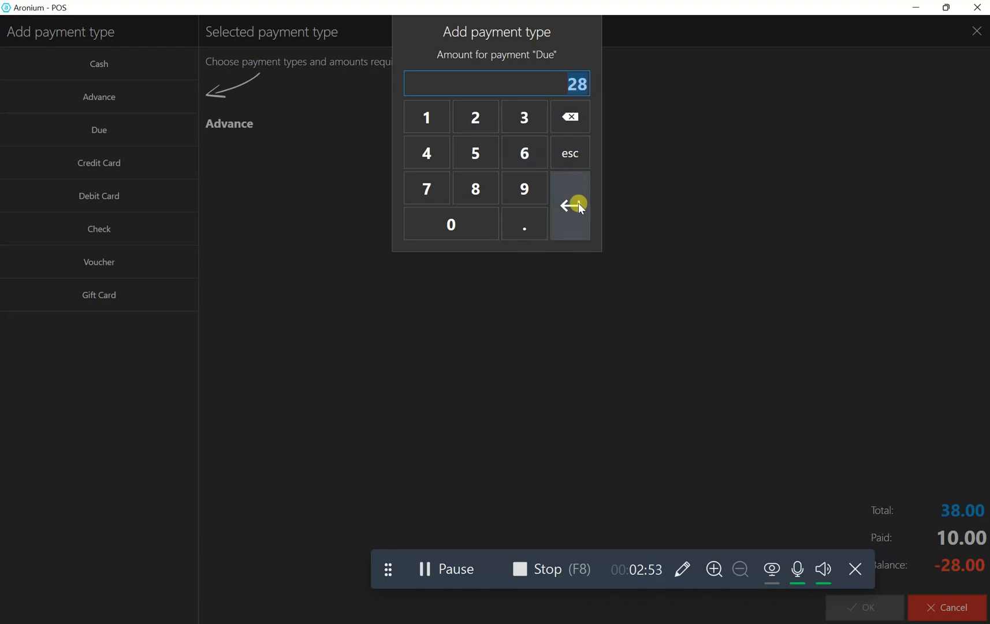
{"action": "left_click", "coordinate": [569, 206]}
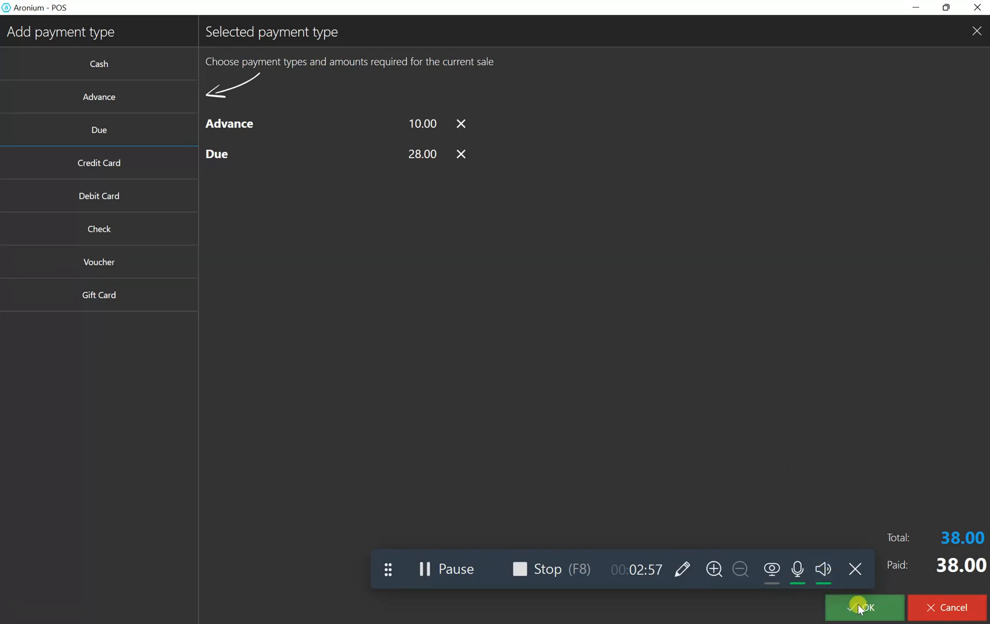
{"action": "left_click", "coordinate": [864, 612]}
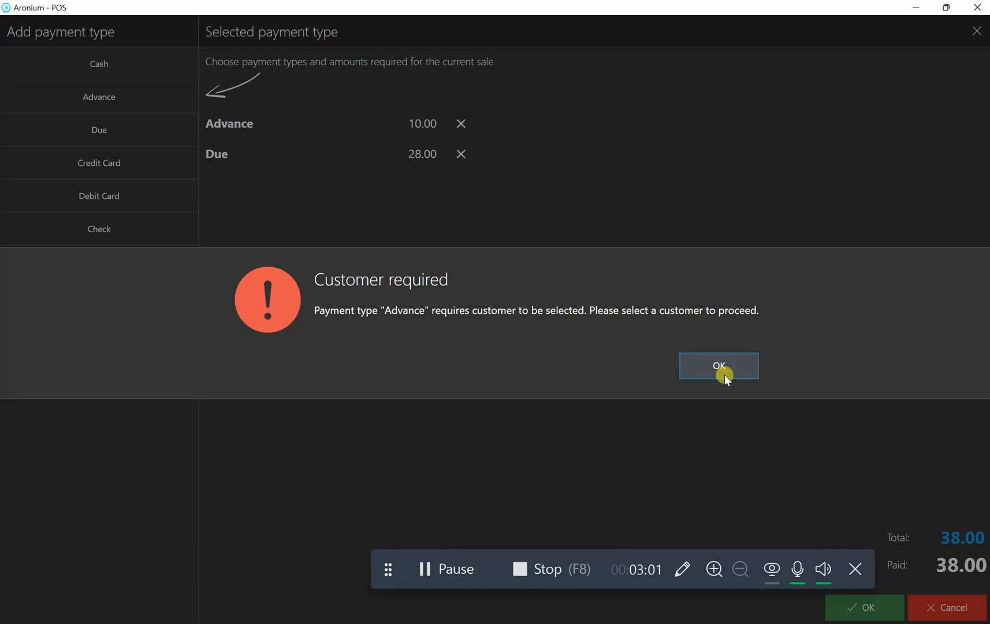
Step: Acknowledge the warning and start adding a new customer from the customer search
{"action": "left_click", "coordinate": [718, 365]}
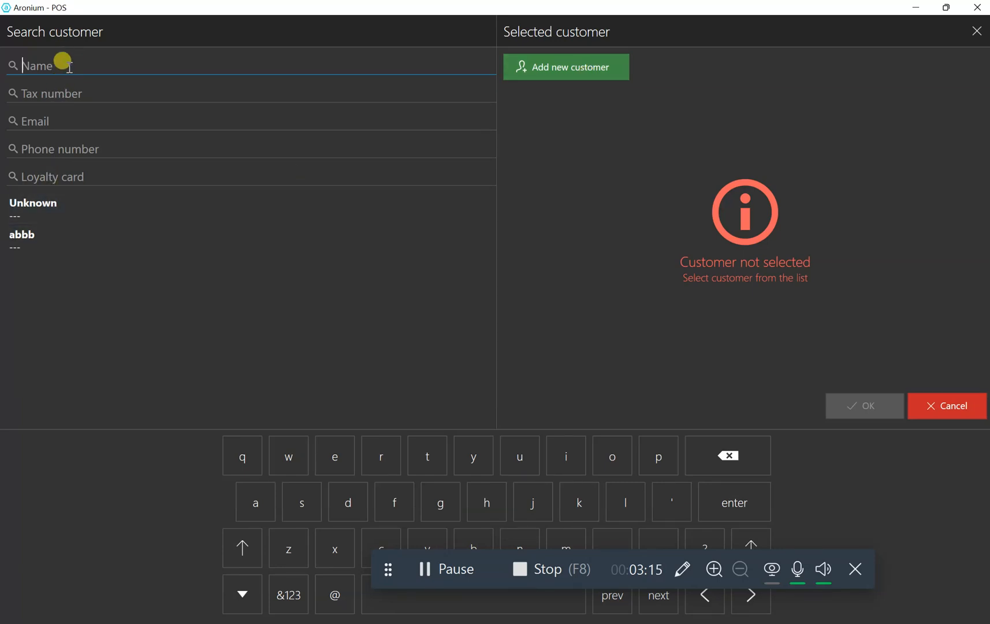
{"action": "mouse_move", "coordinate": [60, 149]}
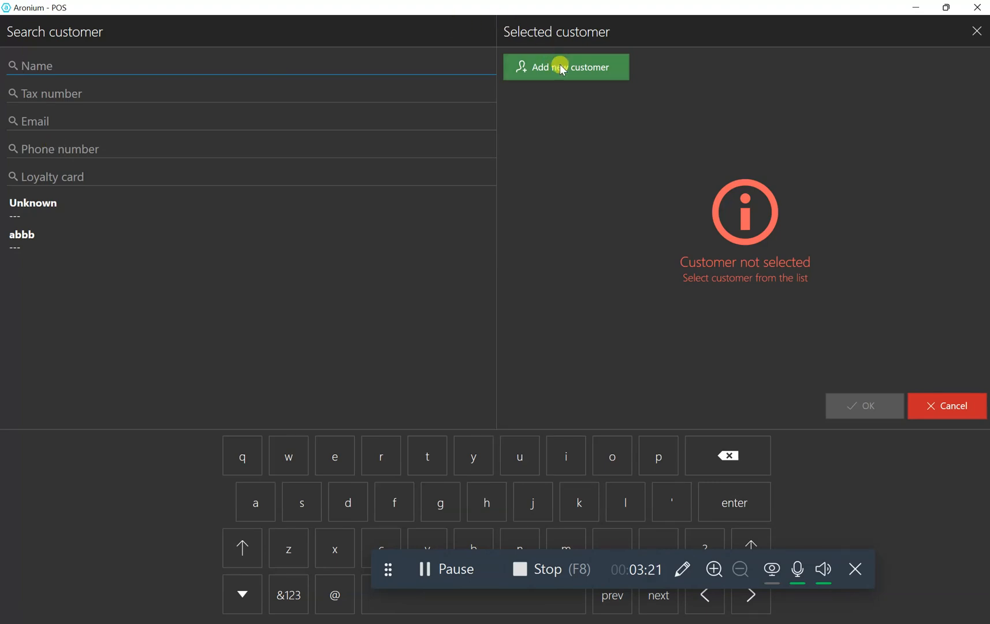
{"action": "left_click", "coordinate": [566, 67]}
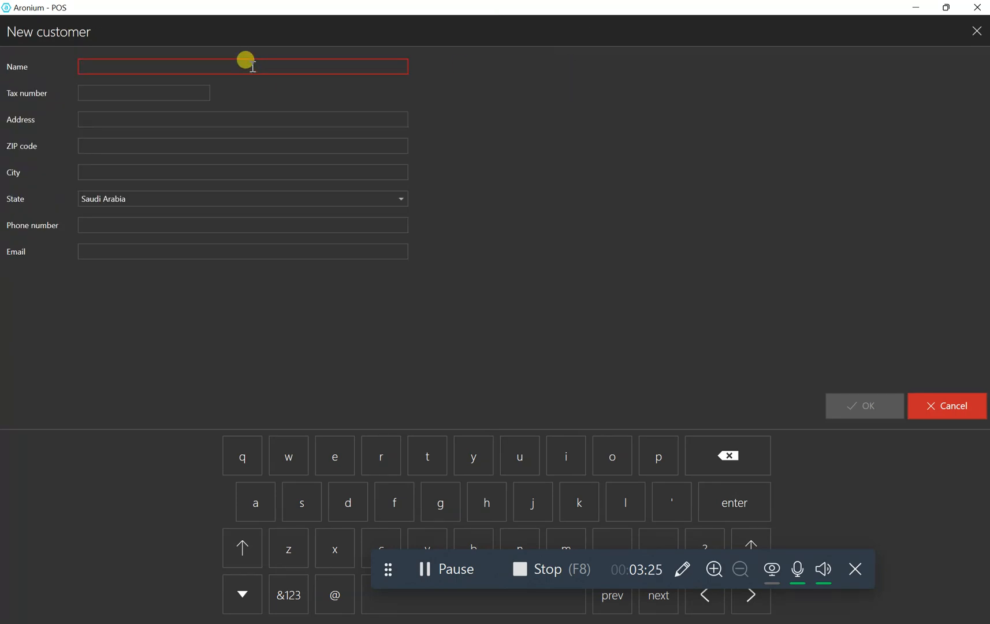
Step: Enter customer Hassan with phone 00000 and confirm to complete the 38.00 sale
{"action": "type", "text": "Hassan"}
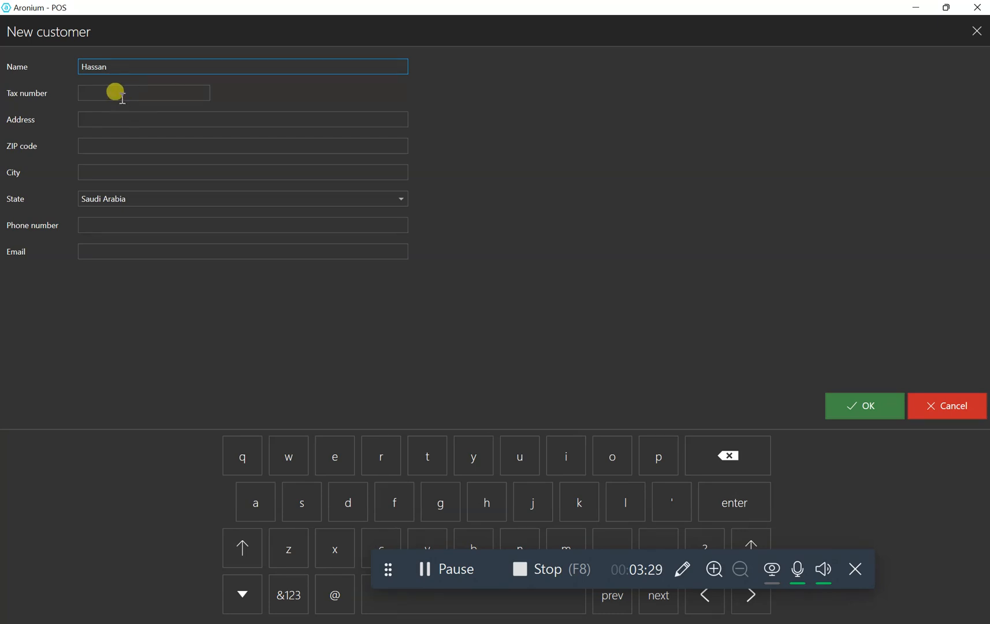
{"action": "left_click", "coordinate": [243, 225]}
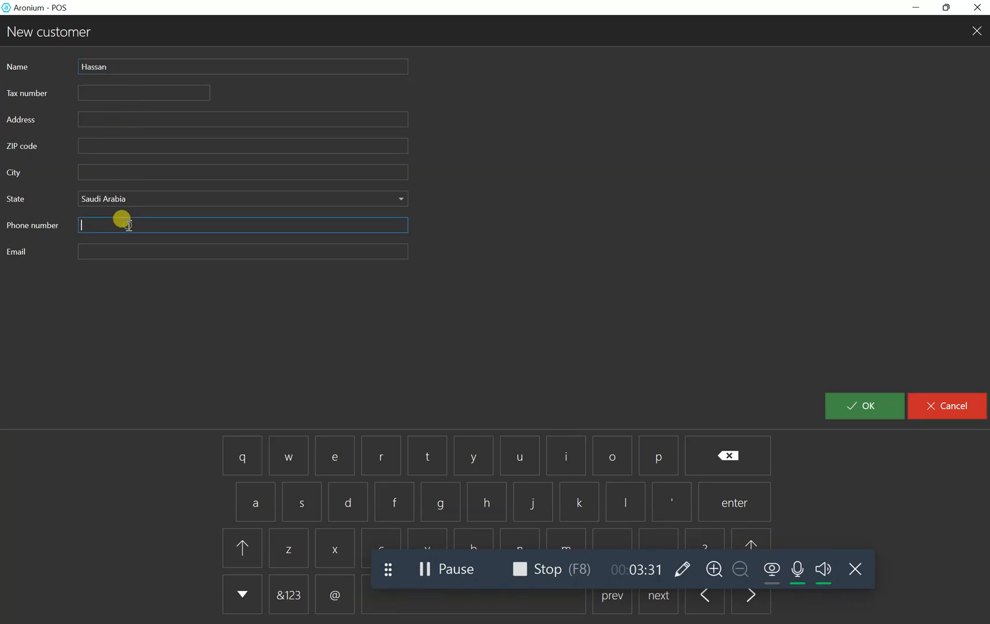
{"action": "type", "text": "0"}
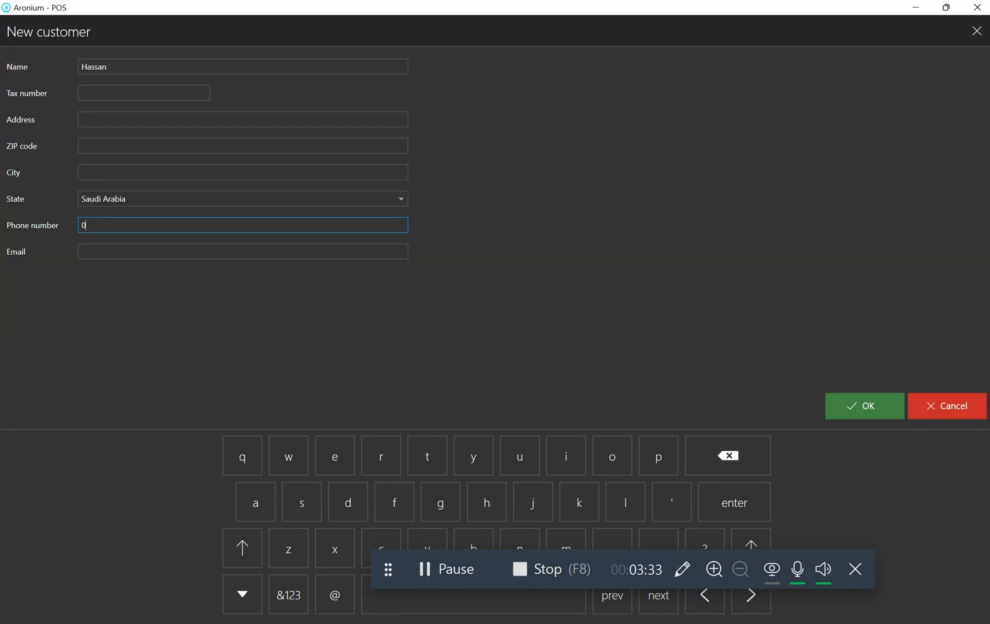
{"action": "type", "text": "0000"}
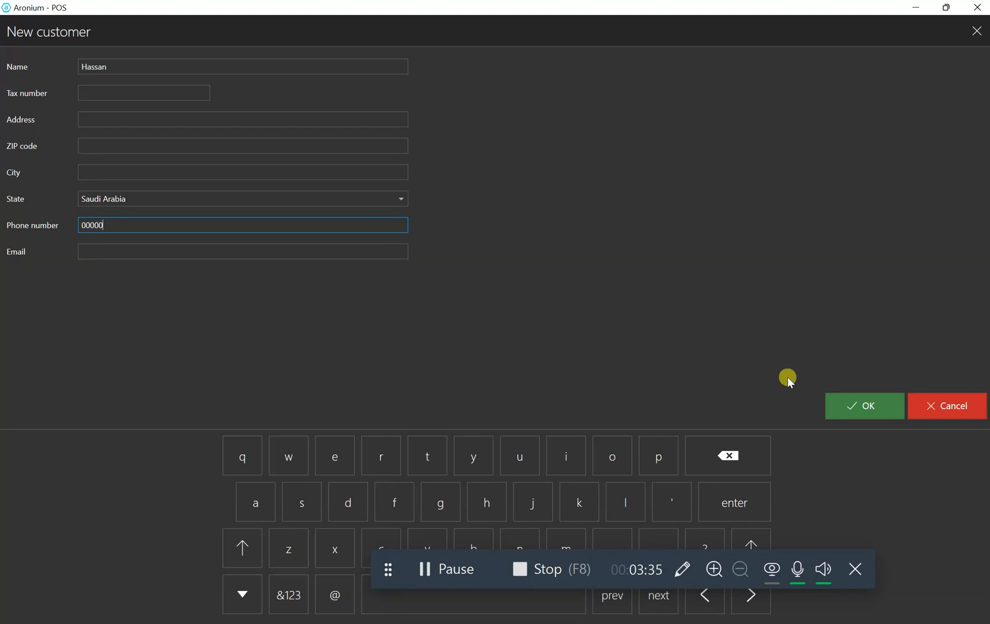
{"action": "left_click", "coordinate": [863, 405]}
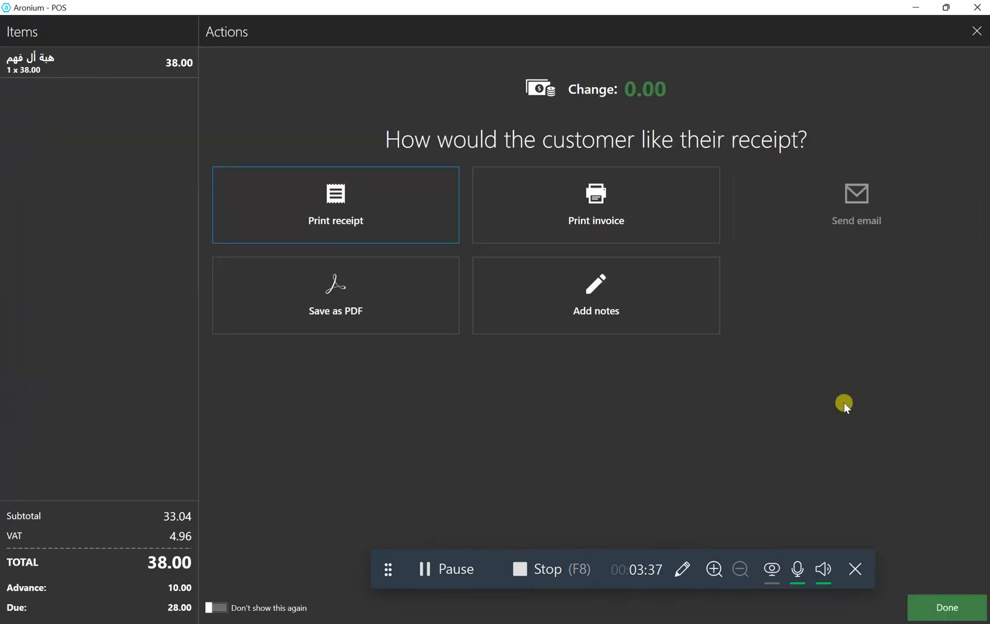
{"action": "mouse_move", "coordinate": [361, 225]}
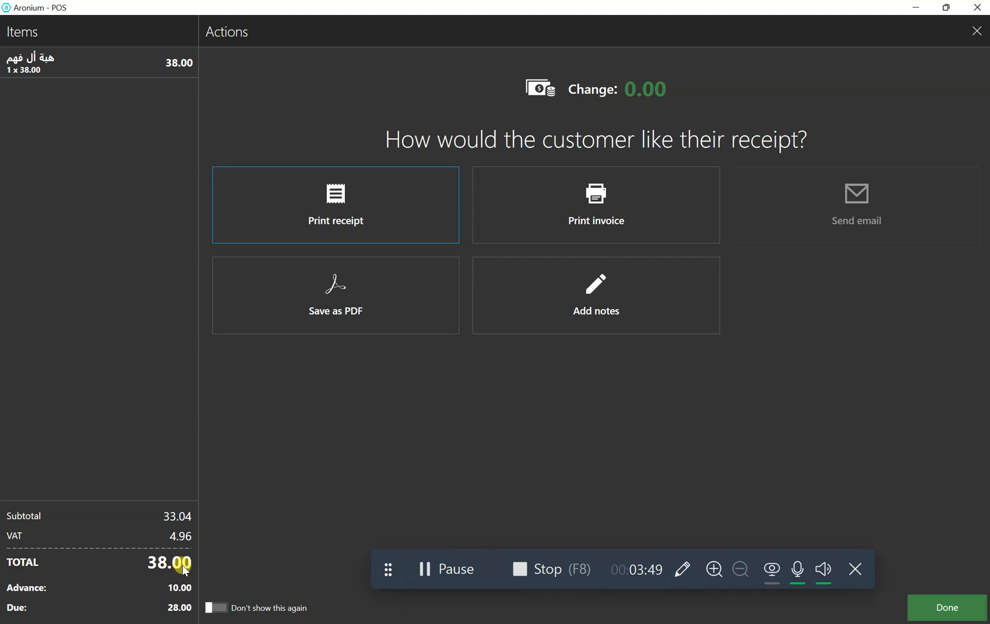
{"action": "mouse_move", "coordinate": [72, 599]}
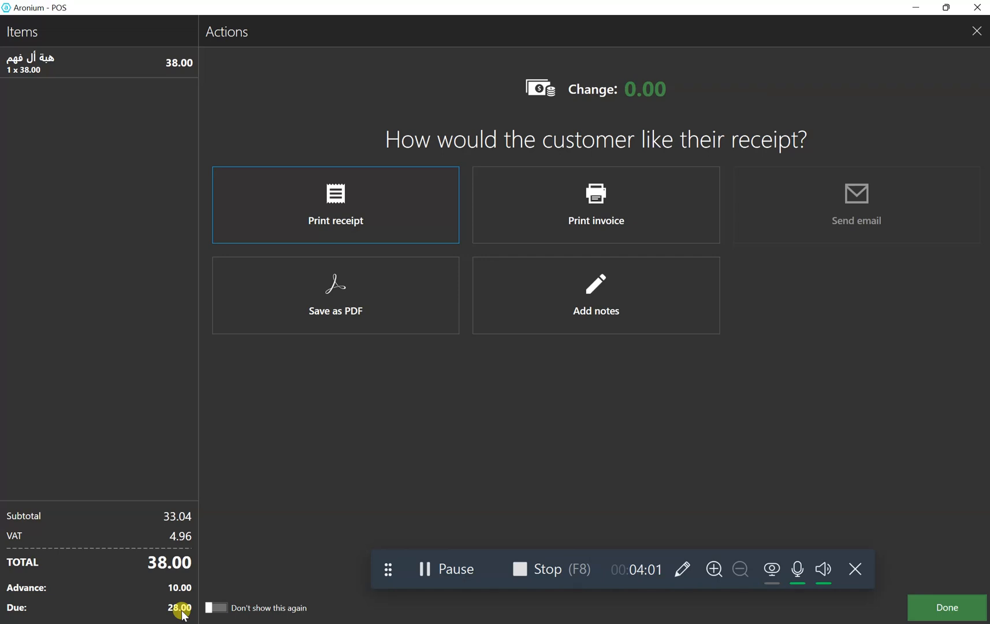
{"action": "mouse_move", "coordinate": [388, 533]}
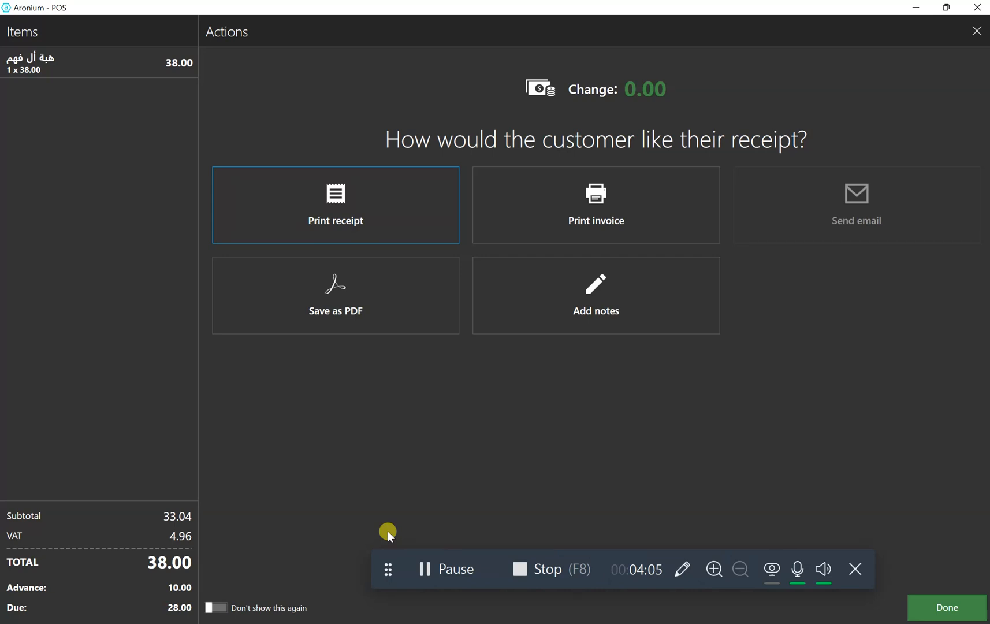